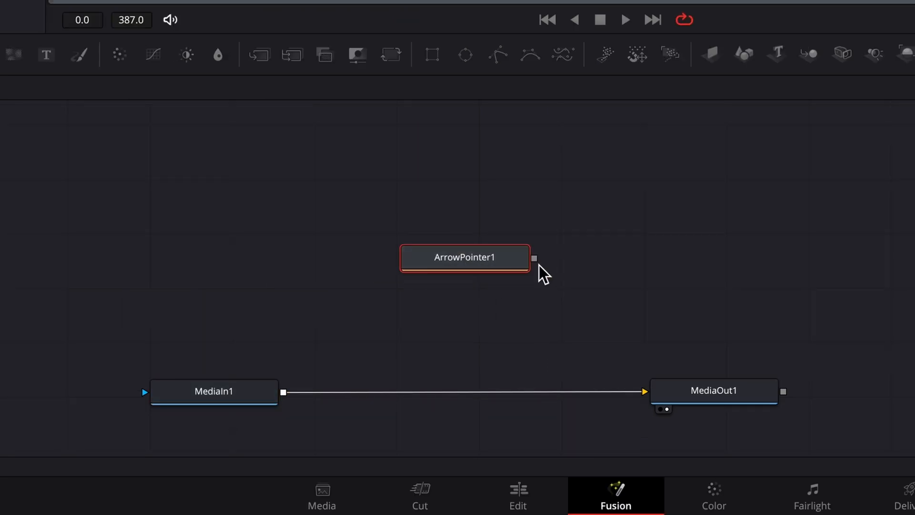
- Insert the ArrowPointer1 macro onto the MediaIn–MediaOut link and bring up its colour picker
drag(533, 258, 284, 392)
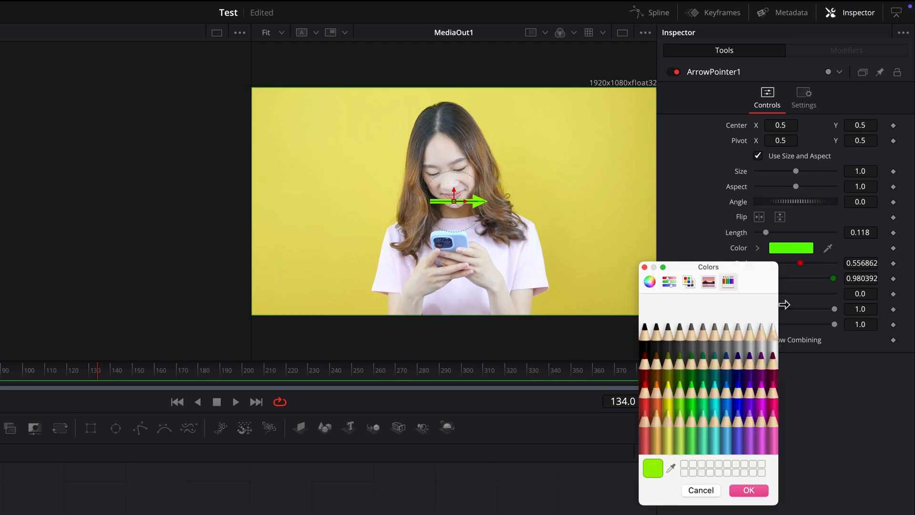
click(749, 490)
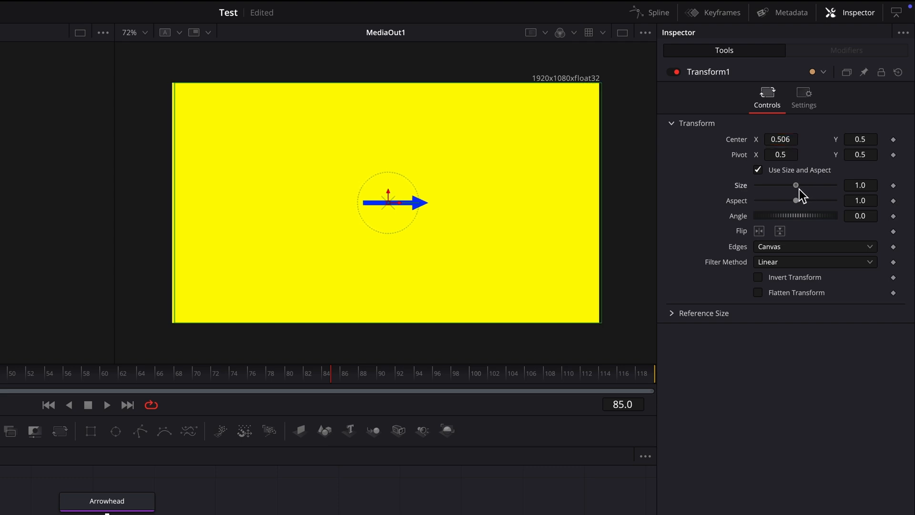
- Adjust the whole arrow's size with Transform1's Size slider
drag(795, 185, 805, 185)
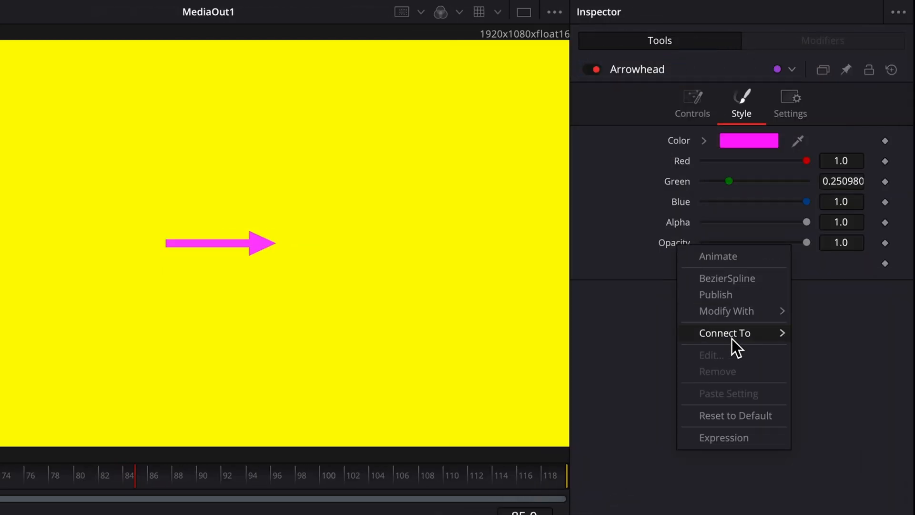
mouse_move(724, 334)
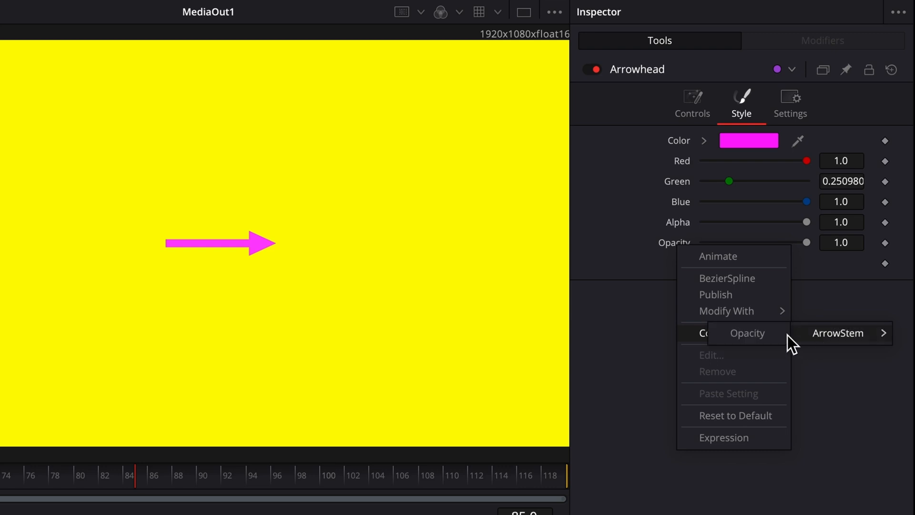
- Connect Arrowhead's Opacity to ArrowStem's Opacity
click(837, 332)
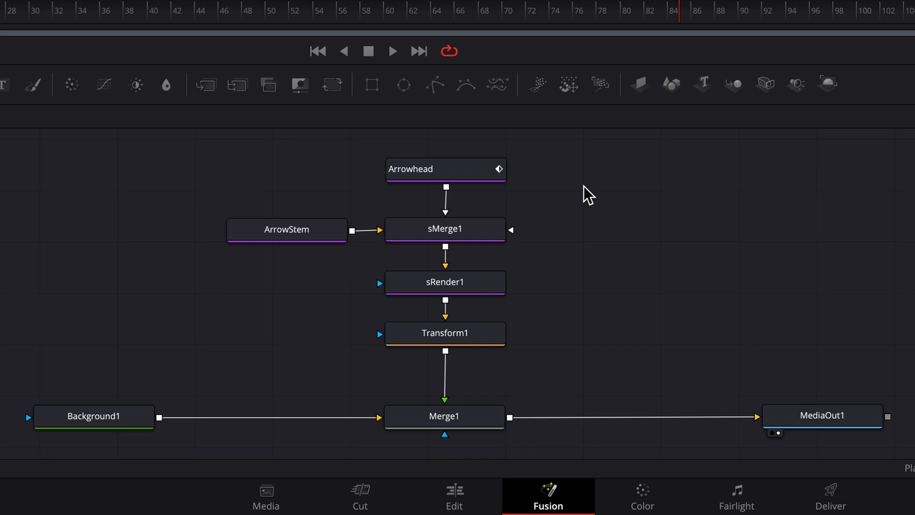
- Pin Arrowhead's Inspector beside ArrowStem and bring up ArrowStem's Style settings
click(446, 169)
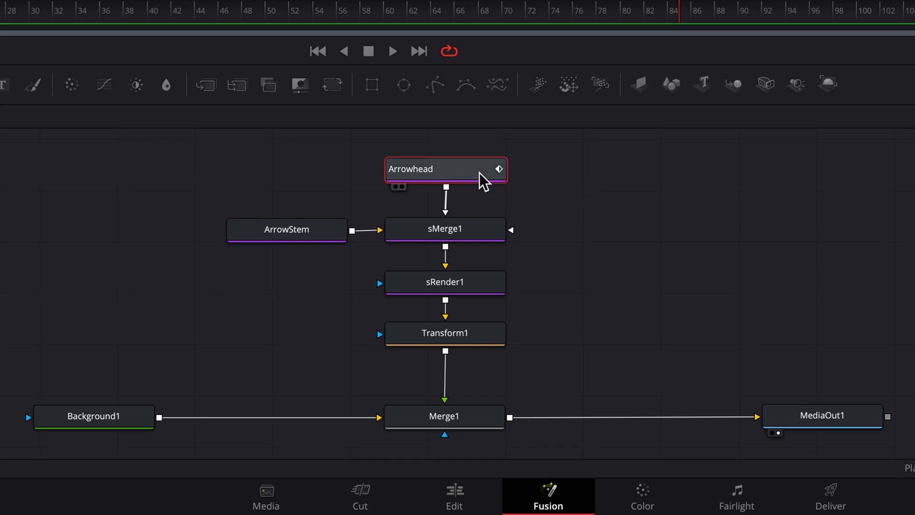
double_click(444, 169)
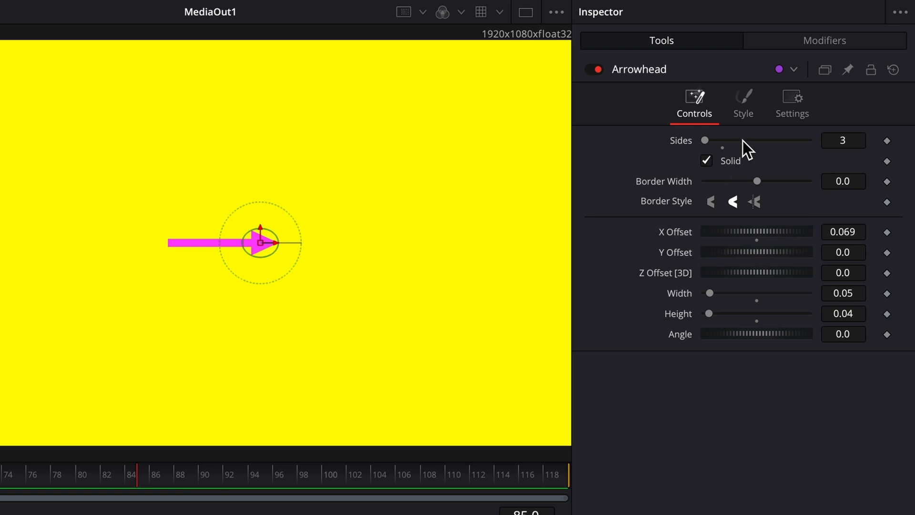
click(743, 100)
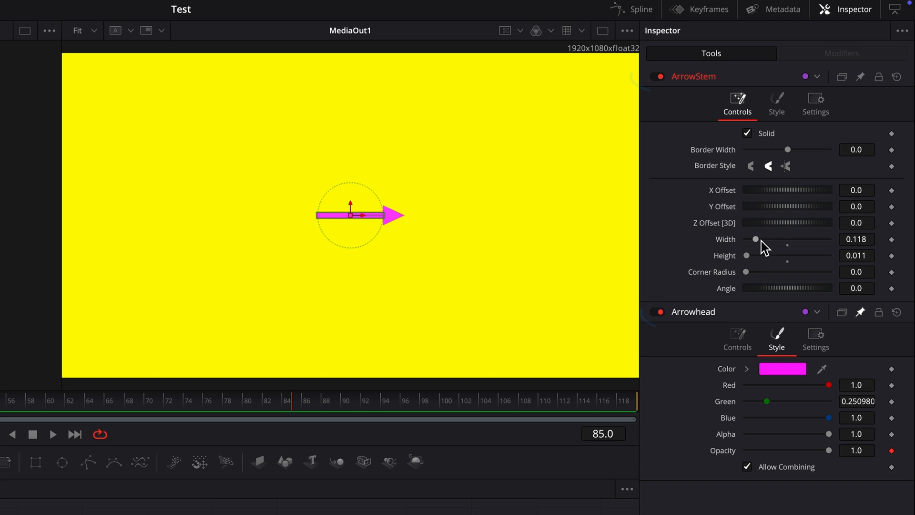
mouse_move(786, 115)
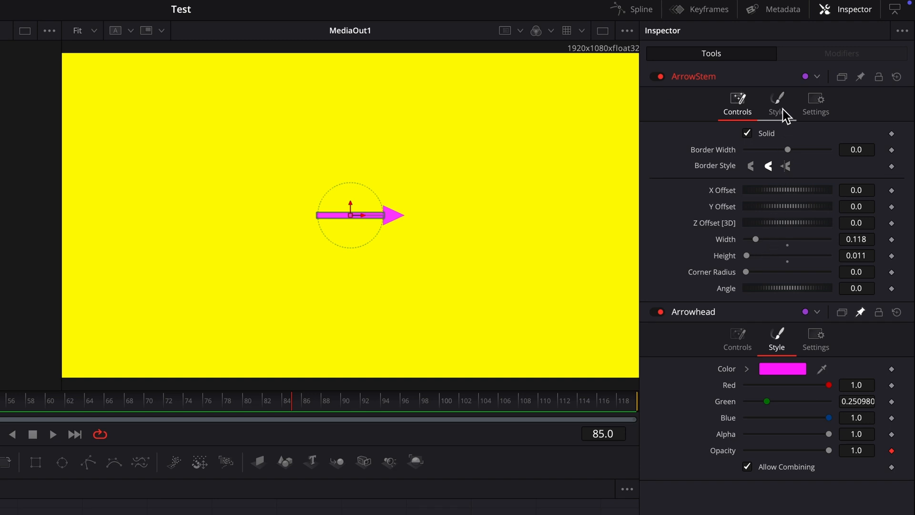
click(776, 100)
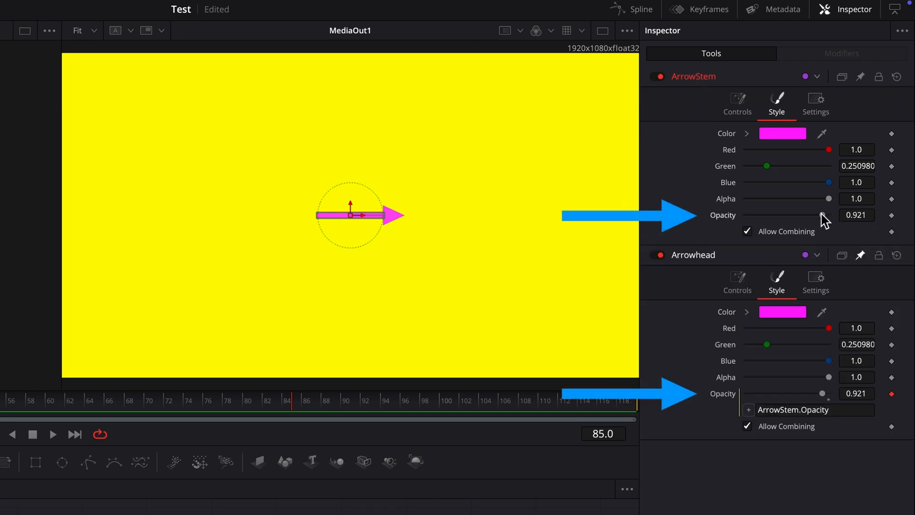
- Lower ArrowStem's opacity to about 0.622 to confirm the arrowhead fades with it
drag(828, 214, 797, 214)
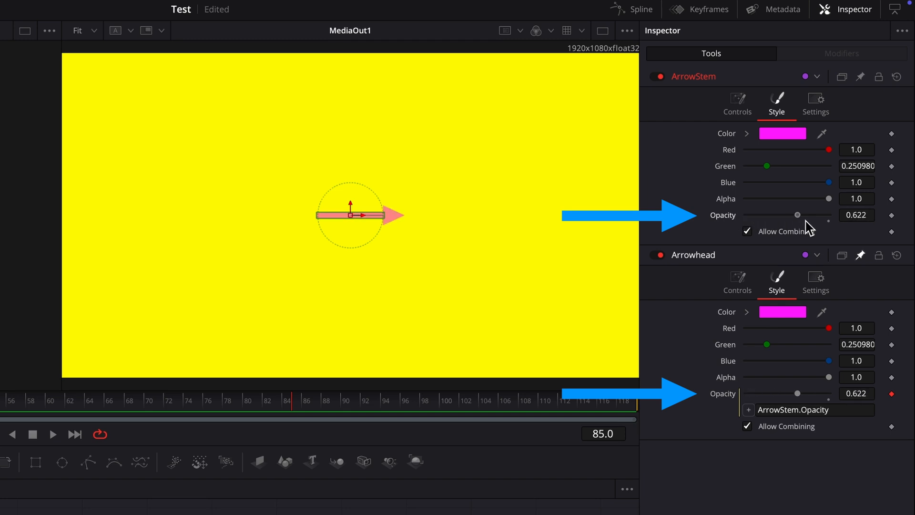
drag(798, 215, 745, 214)
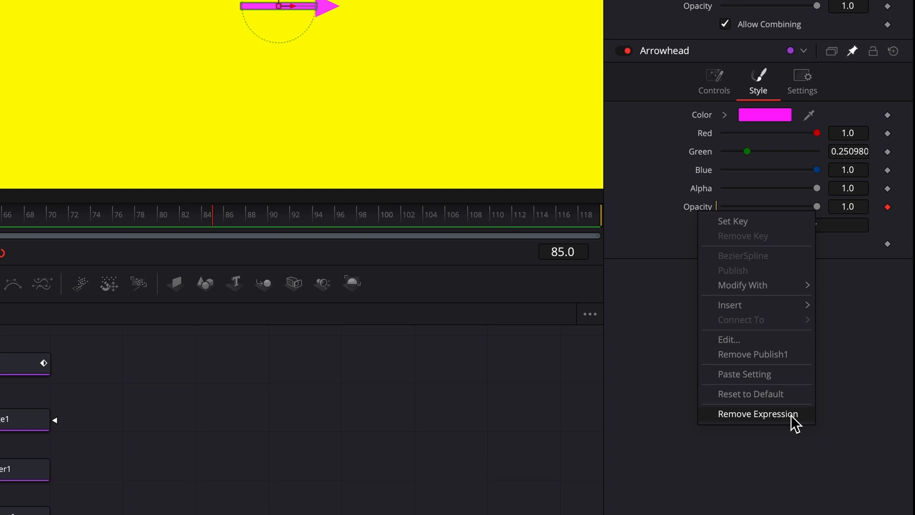
- Remove Arrowhead's opacity expression and enter ArrowStem.Red/Green/Blue/Alpha channel expressions
click(757, 414)
text(ArrowStem.R)
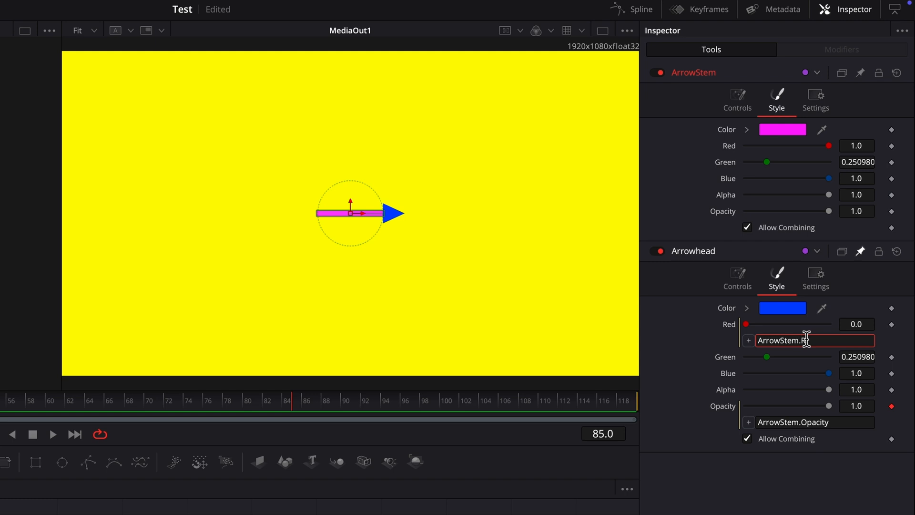
text(ed)
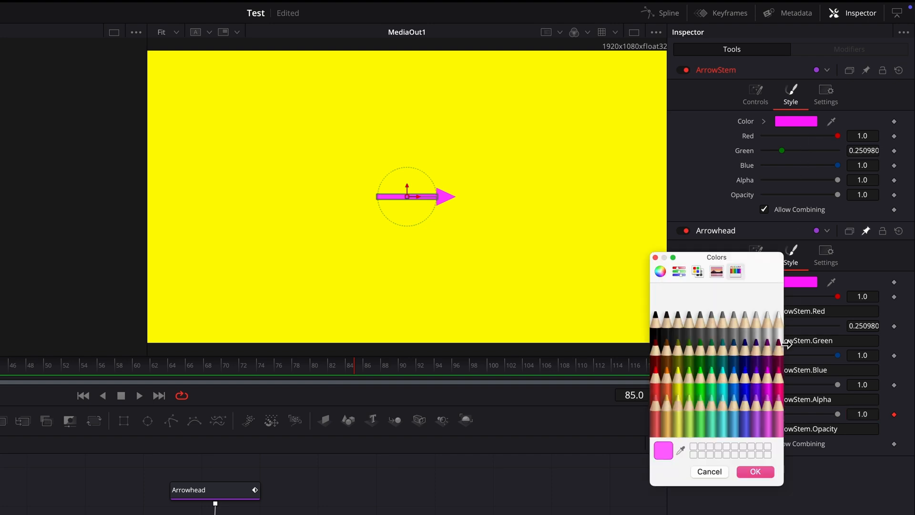
- Test aqua and midnight blue on the stem, then settle the whole arrow on magenta
click(732, 382)
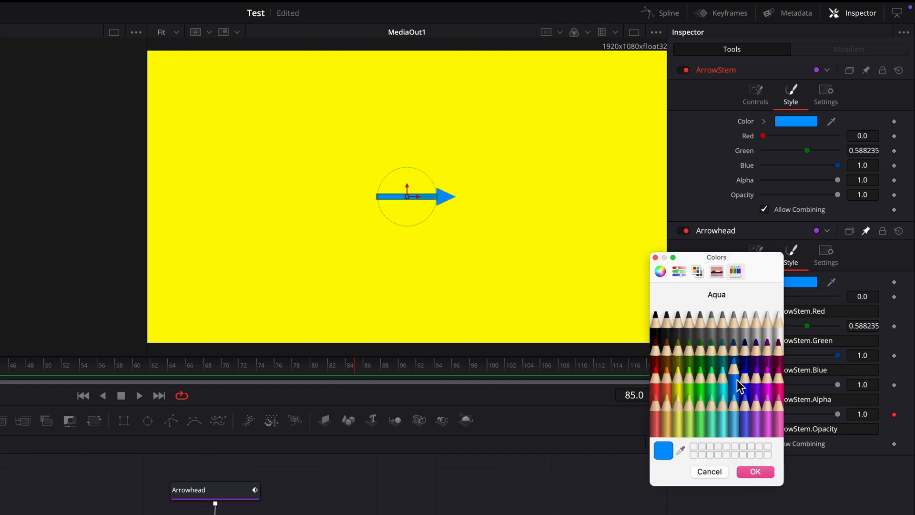
click(748, 345)
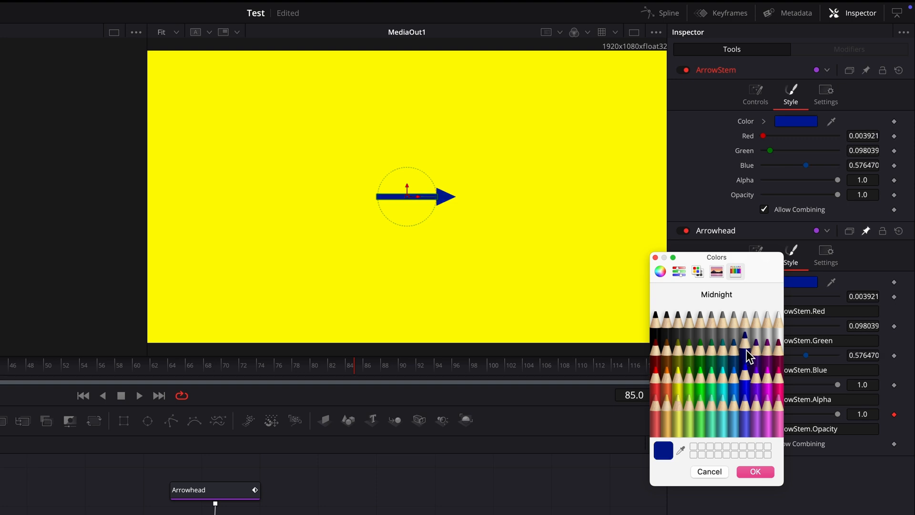
click(768, 374)
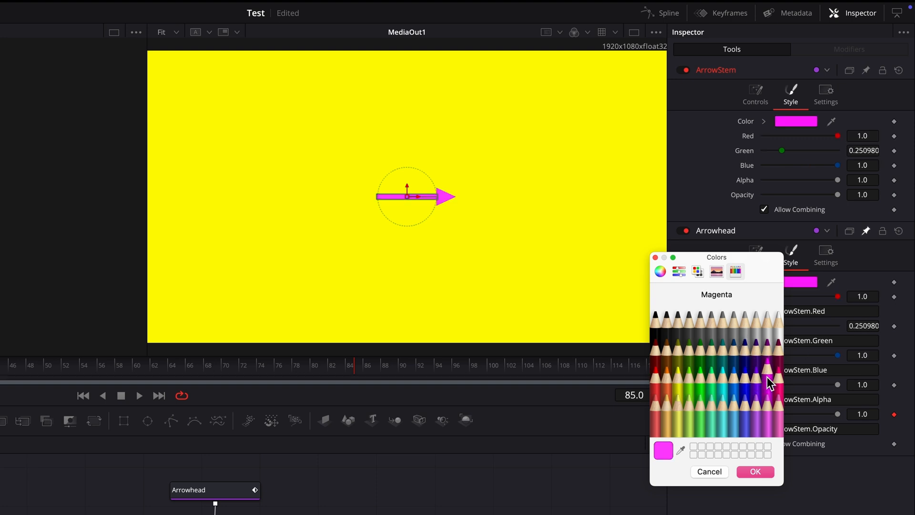
click(739, 392)
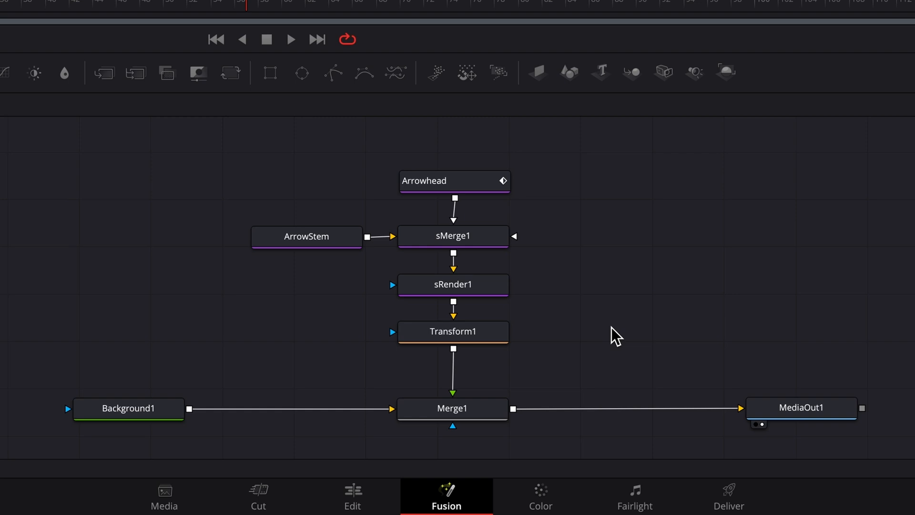
- Clear the selection and select Transform1 to begin gathering the arrow's nodes
click(453, 332)
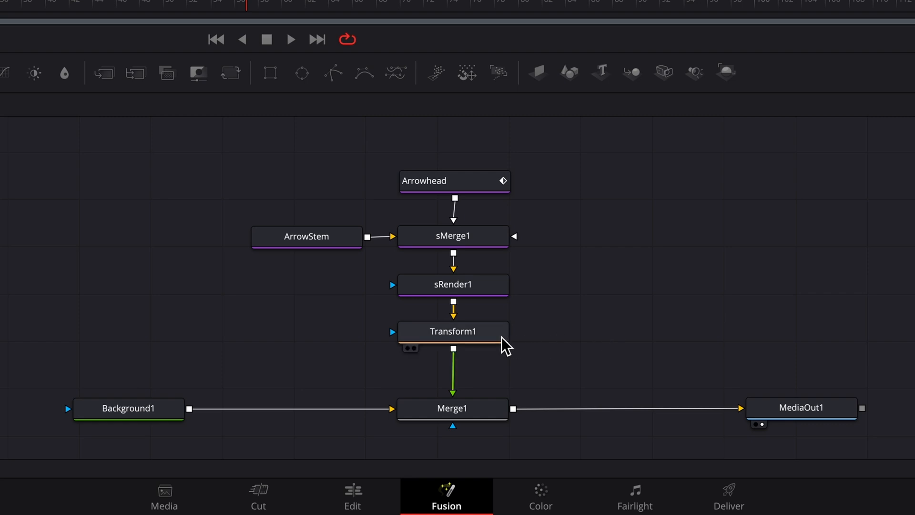
click(452, 332)
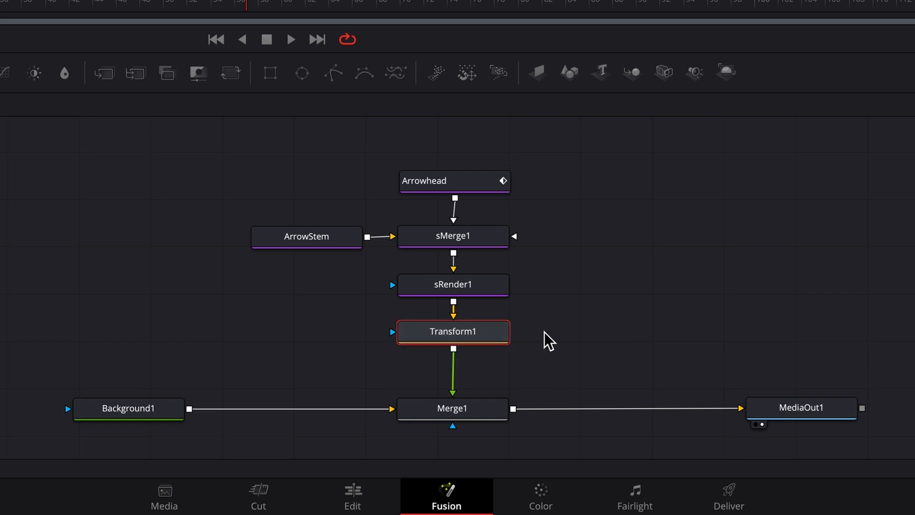
key(ctrl)
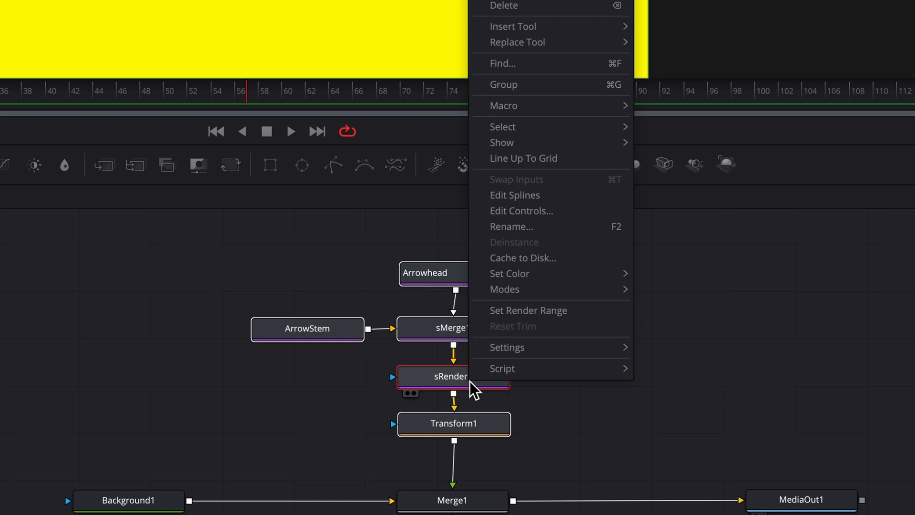
mouse_move(522, 106)
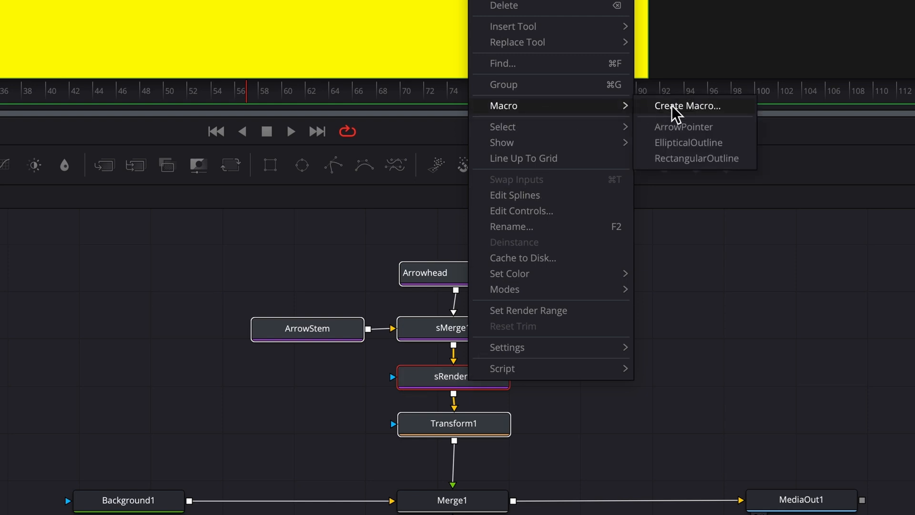
- Create a macro from the selected nodes and name it 'Demo Arrow'
click(684, 106)
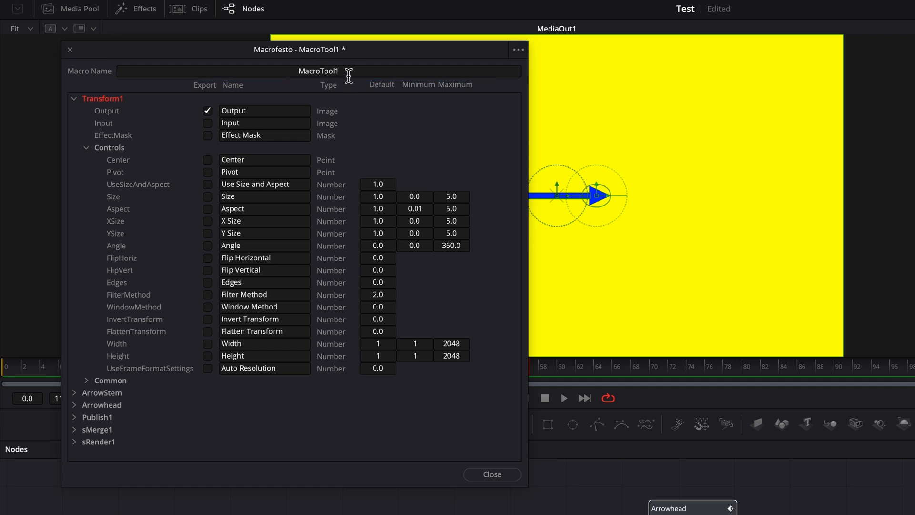
text(Demo Arrow)
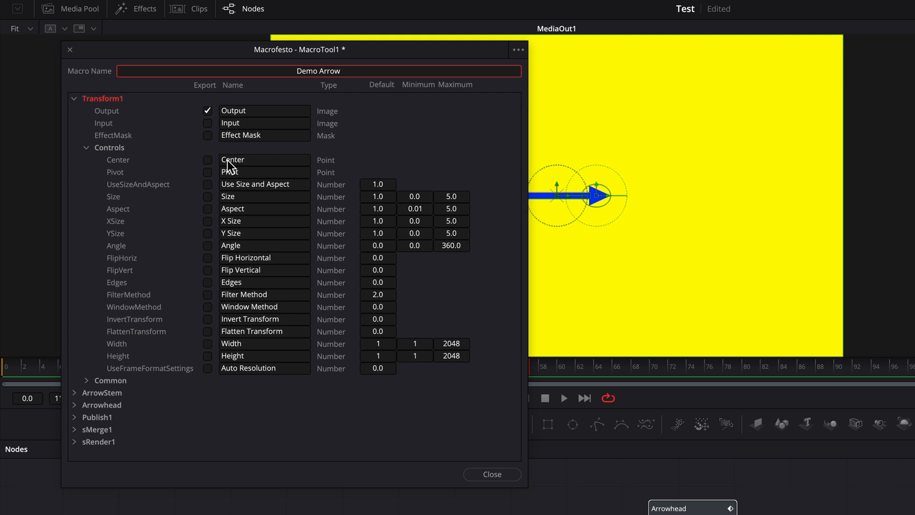
- Export Transform1's Center, Size, Angle and Flip Horizontal controls, then collapse Transform1
click(208, 160)
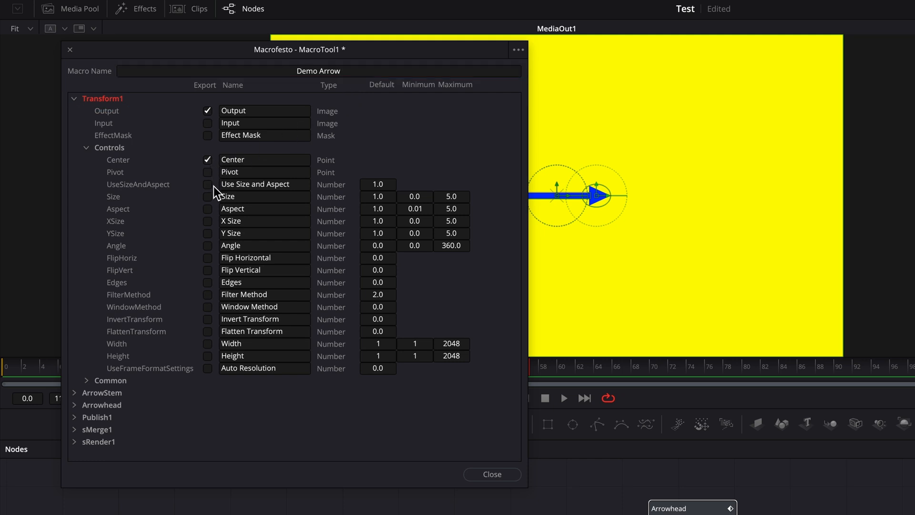
click(208, 184)
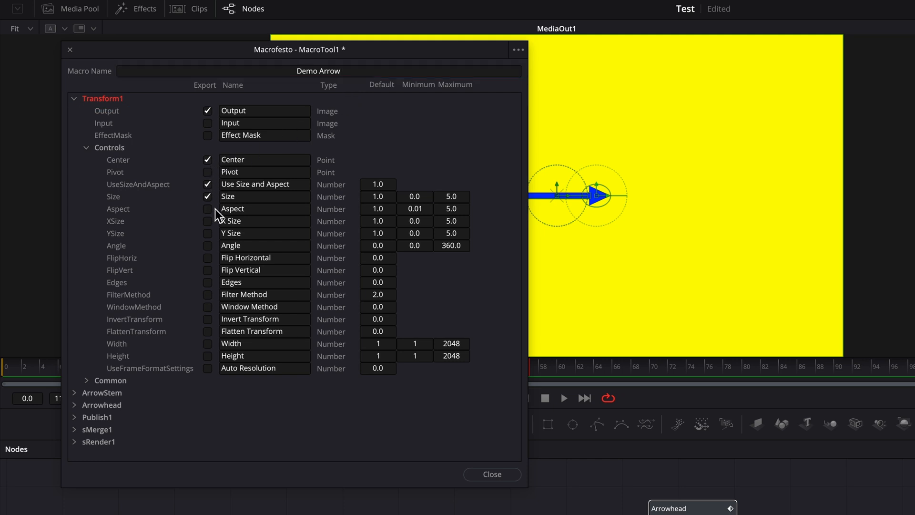
click(207, 209)
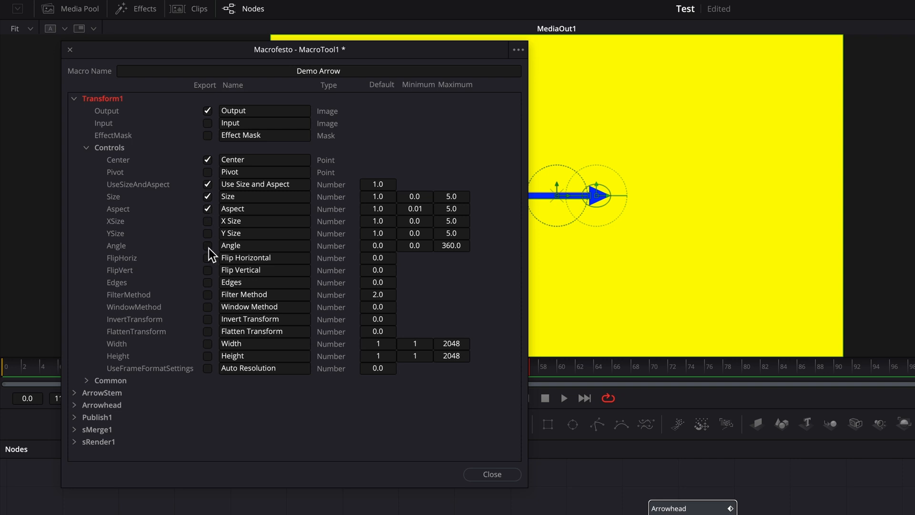
click(208, 246)
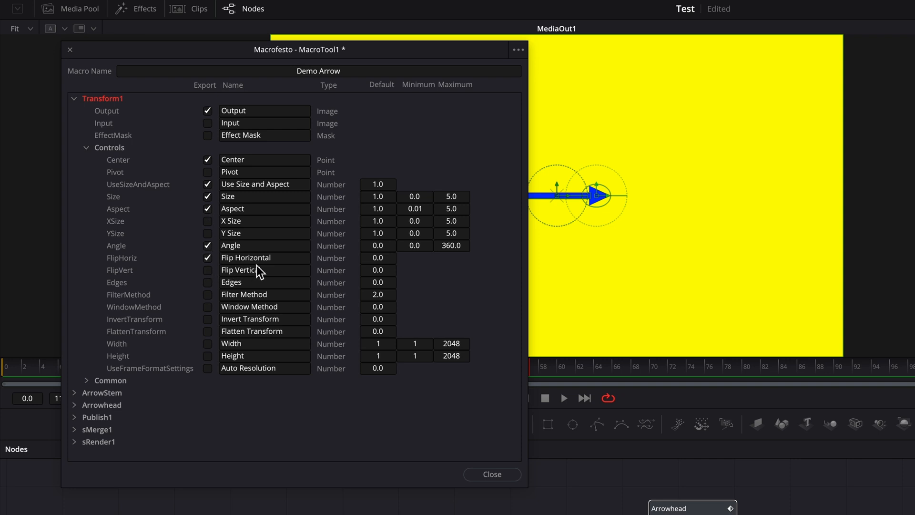
click(265, 207)
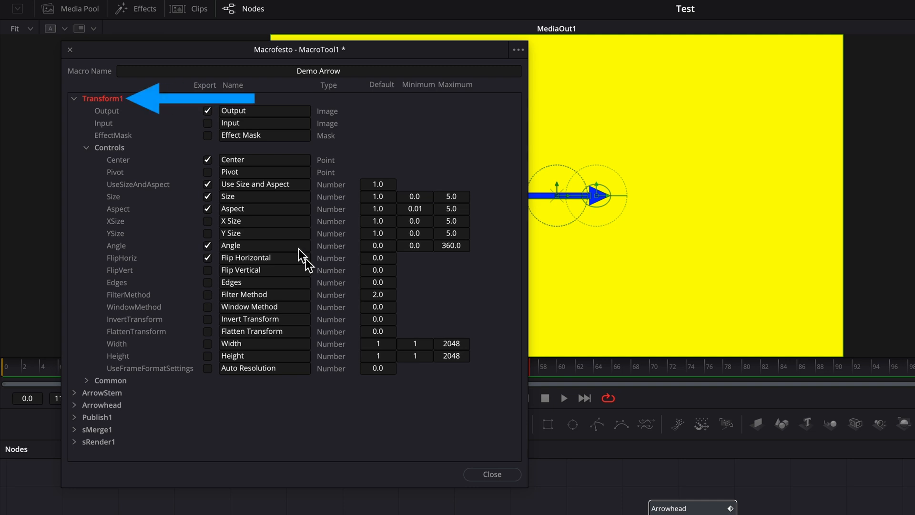
click(74, 98)
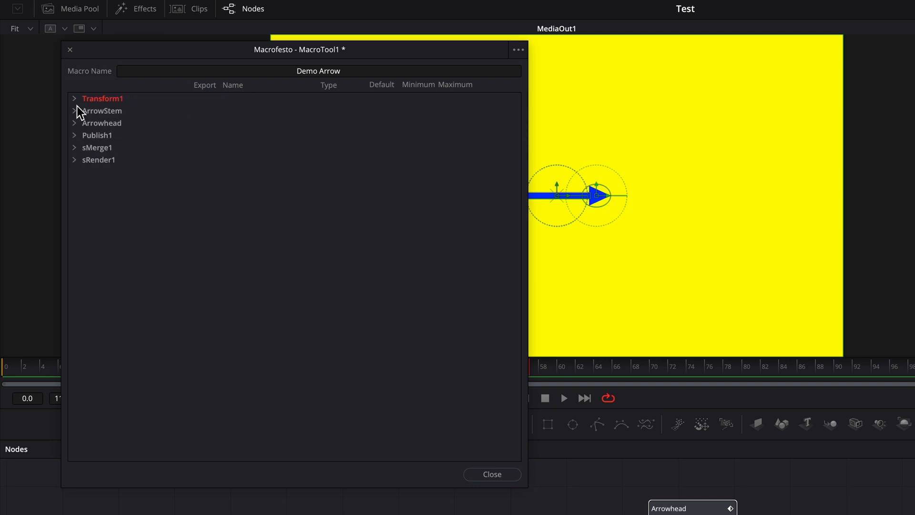
- Expand ArrowStem and export its Style colour controls including Alpha
click(74, 111)
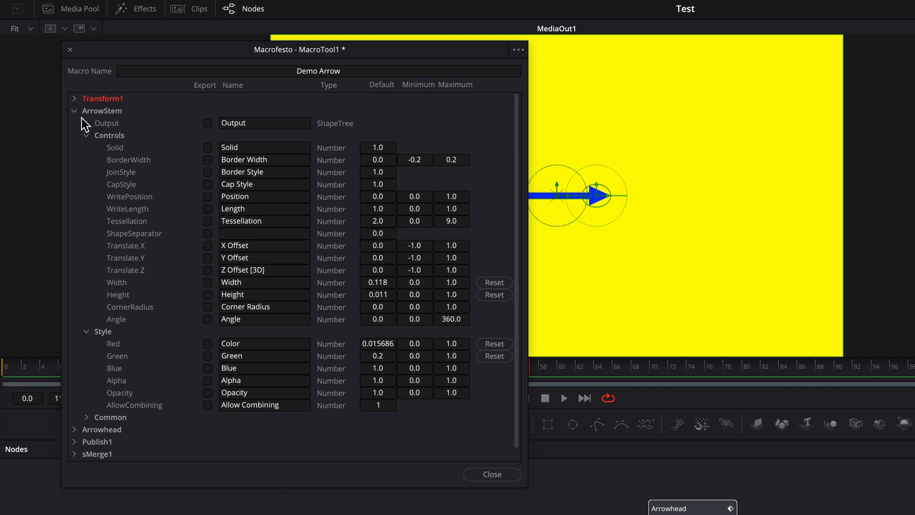
mouse_move(210, 353)
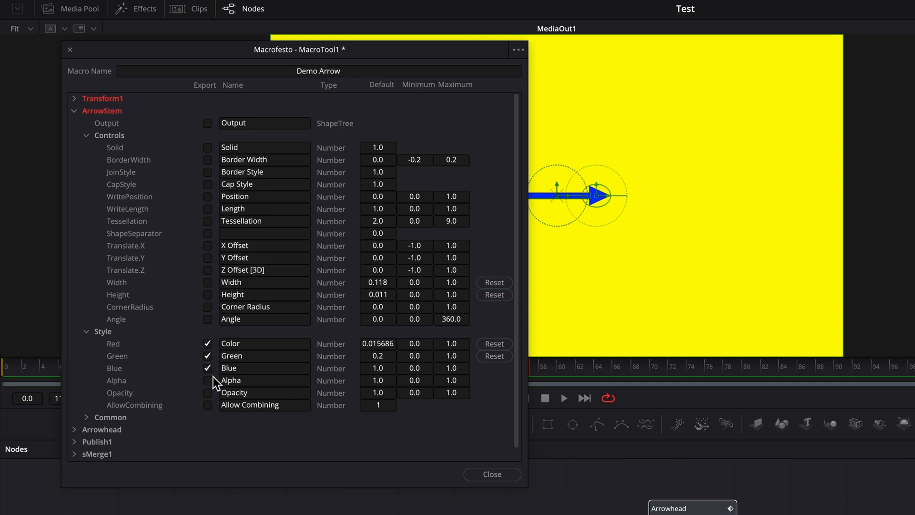
click(208, 381)
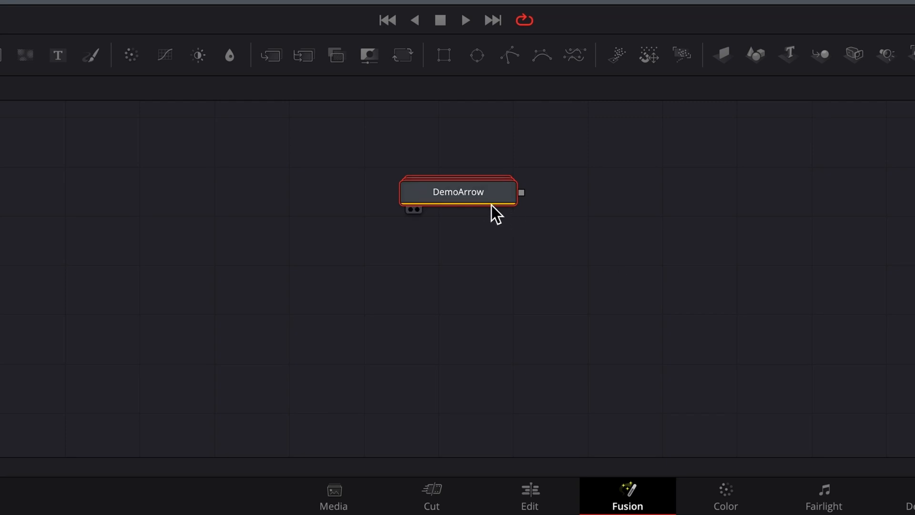
- Export ArrowStem's Opacity control in the Demo Arrow macro
double_click(458, 193)
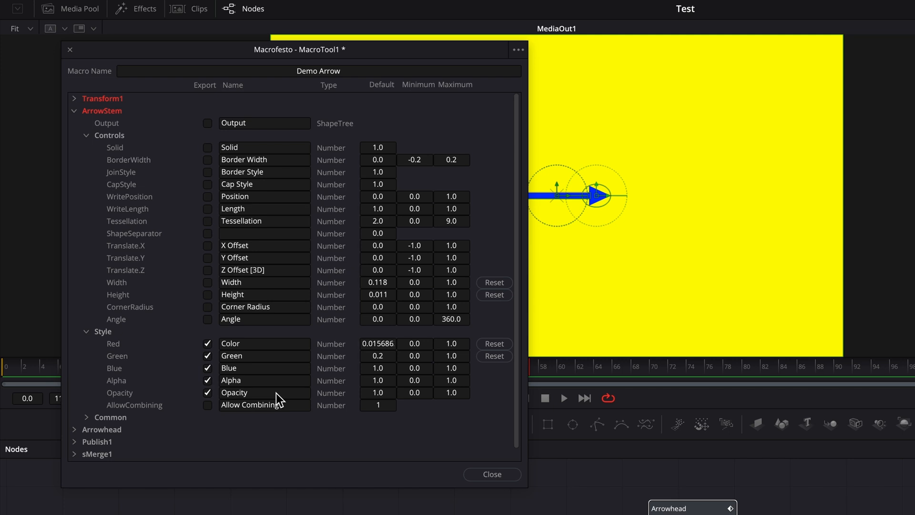
click(492, 474)
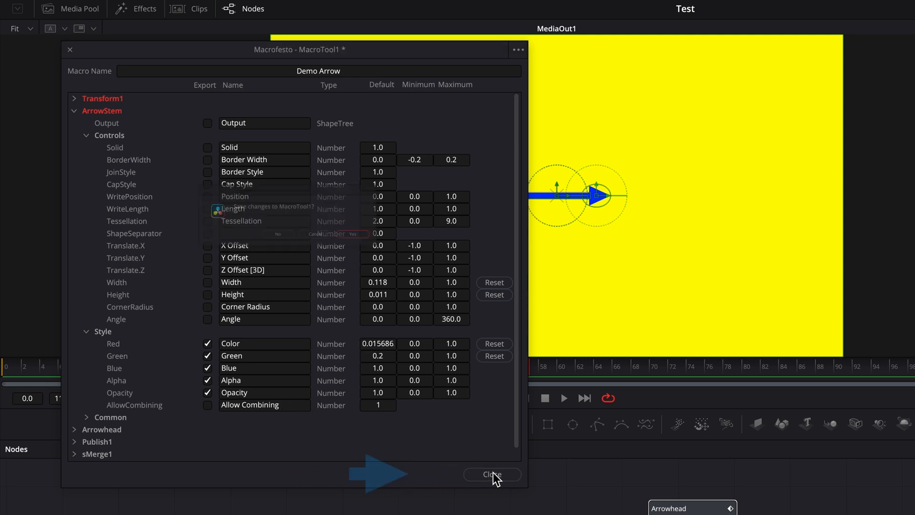
- Close the Macro Editor and save the changes as the Demo Arrow macro file
click(492, 475)
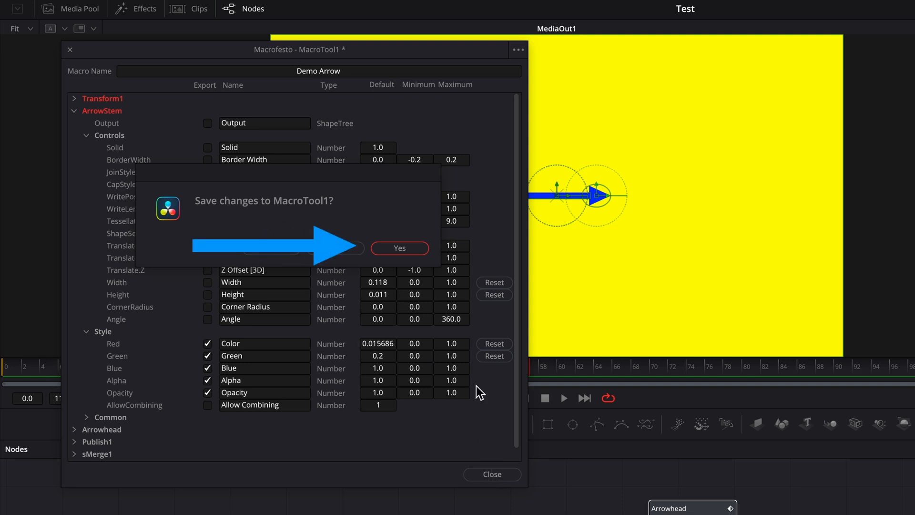
click(399, 248)
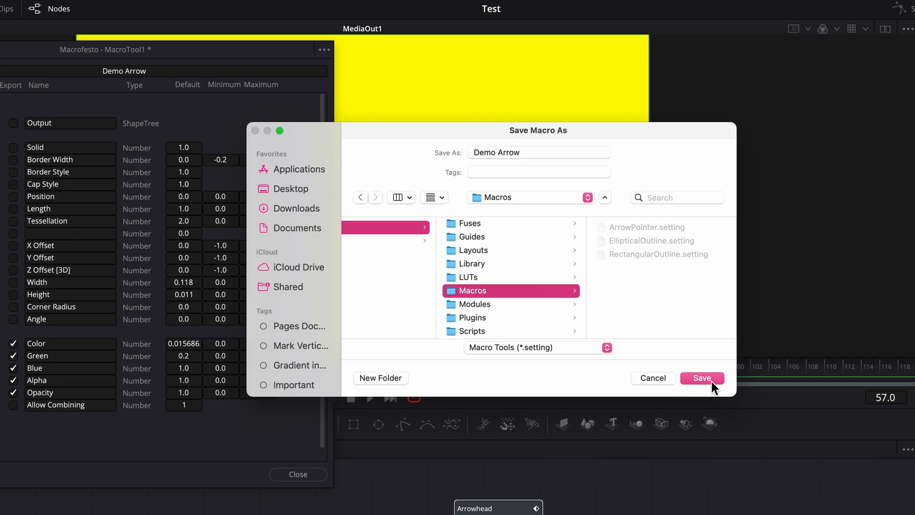
click(701, 377)
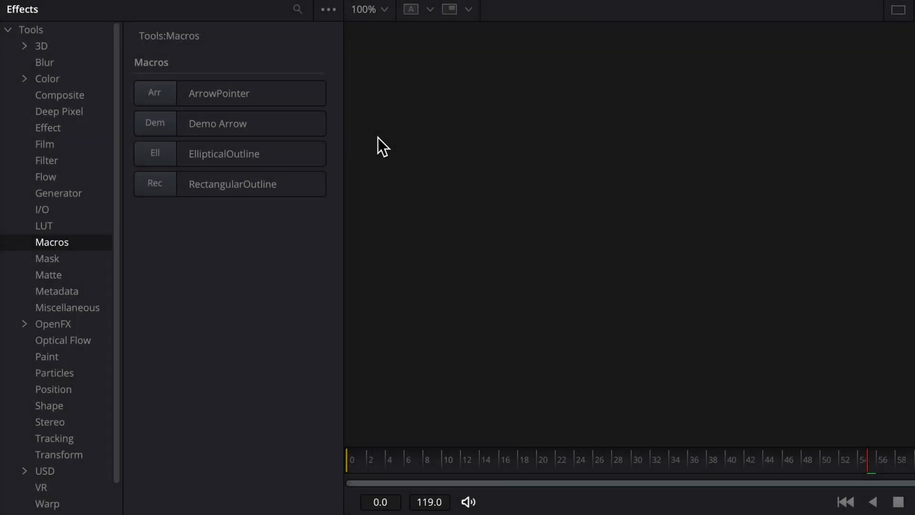
- Add Demo Arrow over the footage, set Center Y to 0.743 and pick a new arrow colour
click(229, 123)
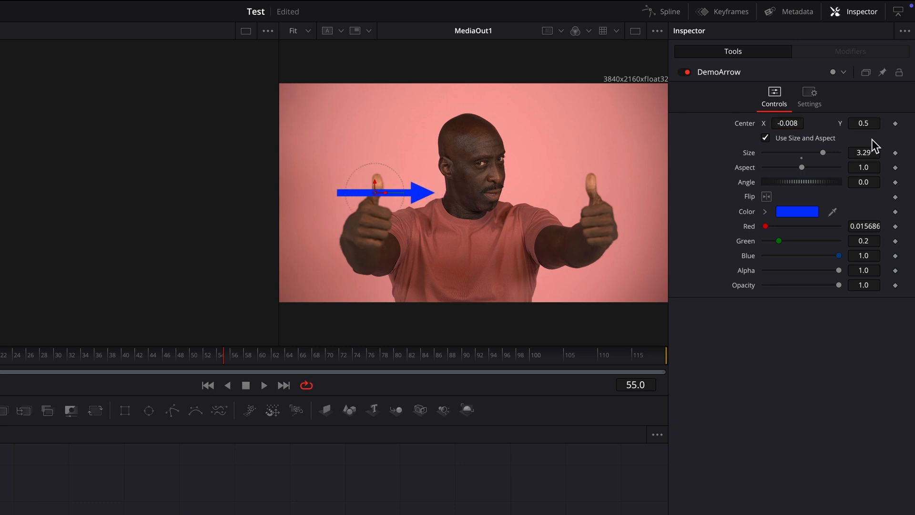
text(0.743)
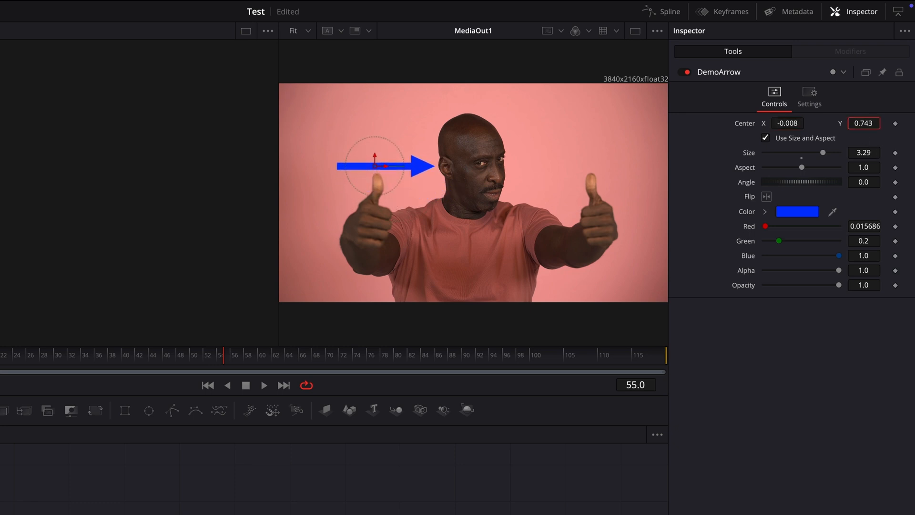
click(797, 212)
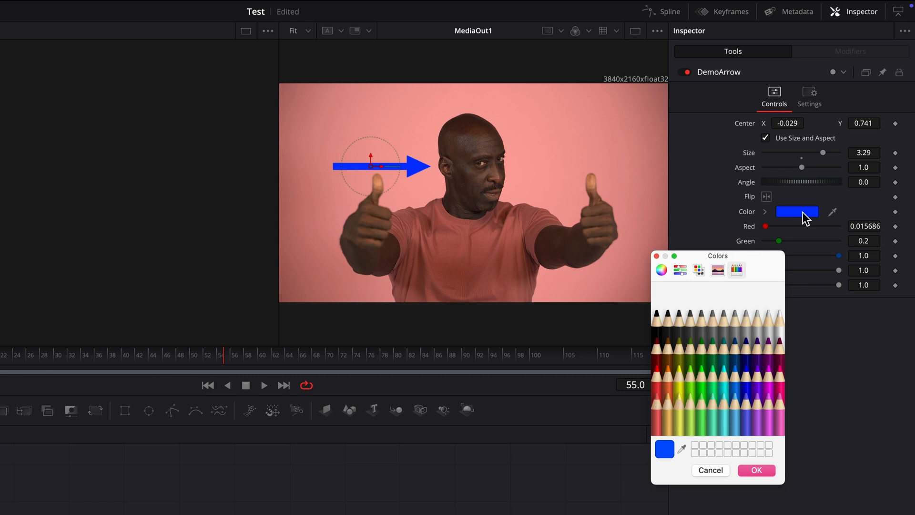
click(757, 470)
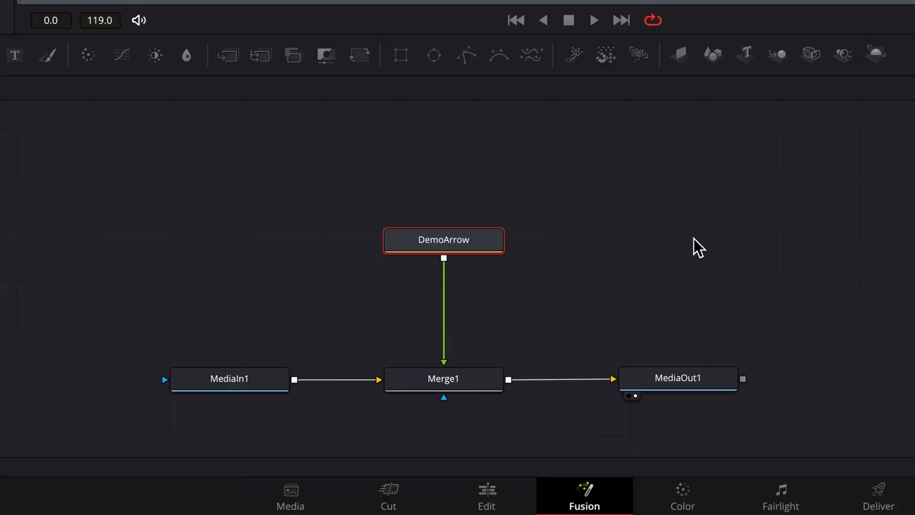
- Reopen Demo Arrow via Edit Macro from the node graph and answer its save prompt
right_click(747, 433)
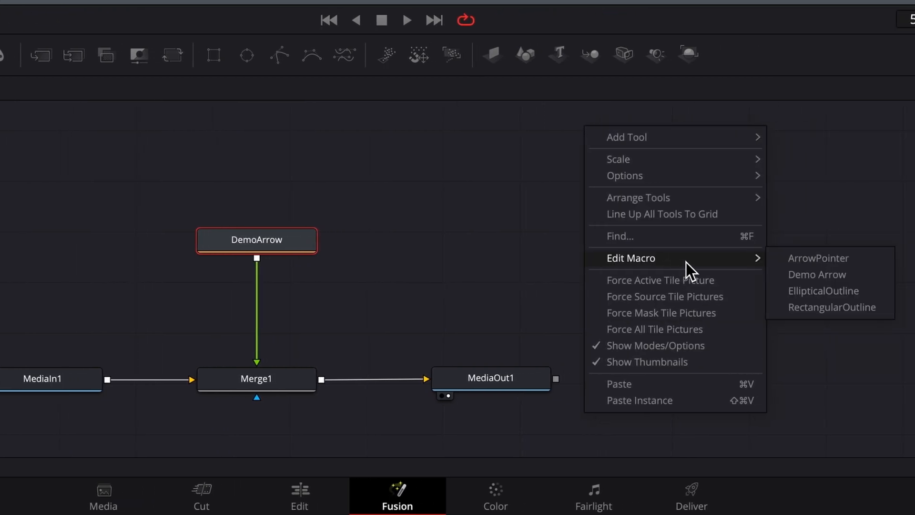
mouse_move(840, 286)
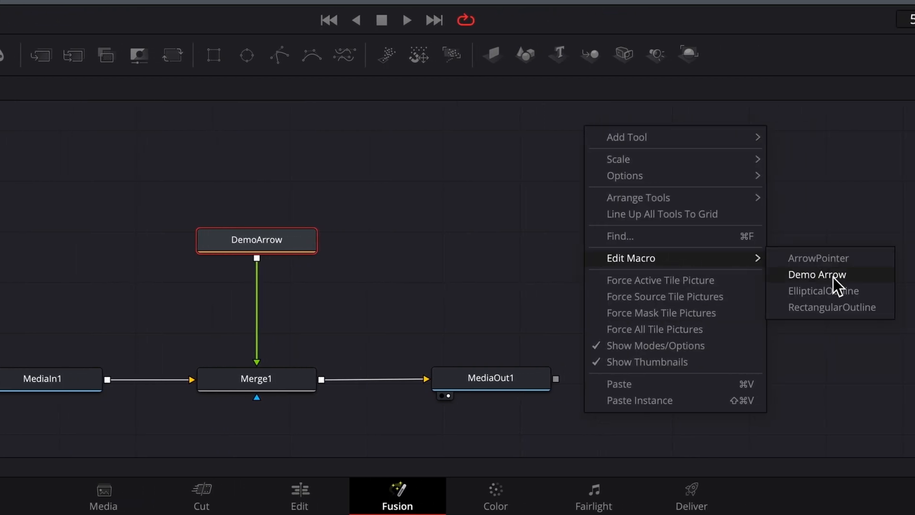
click(817, 275)
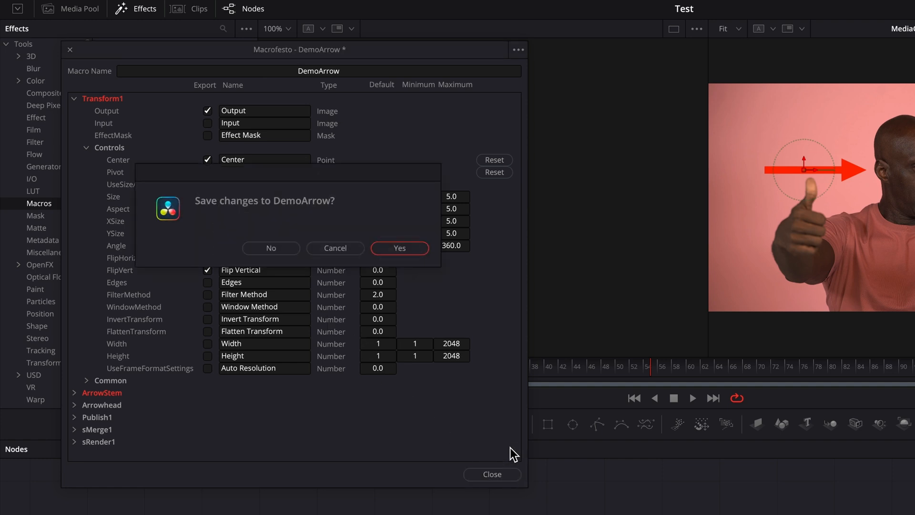
click(400, 248)
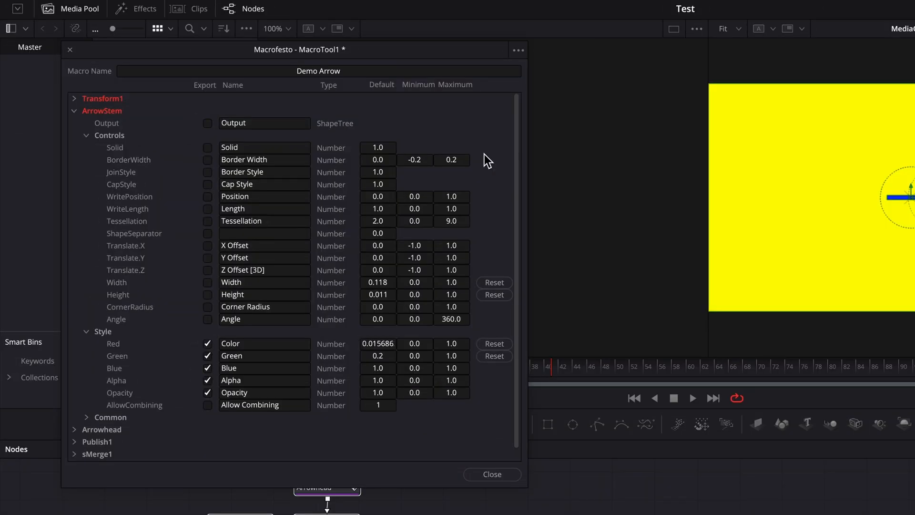
- Save the arrow as a group file named Demo Arrow in the Temp folder
click(518, 50)
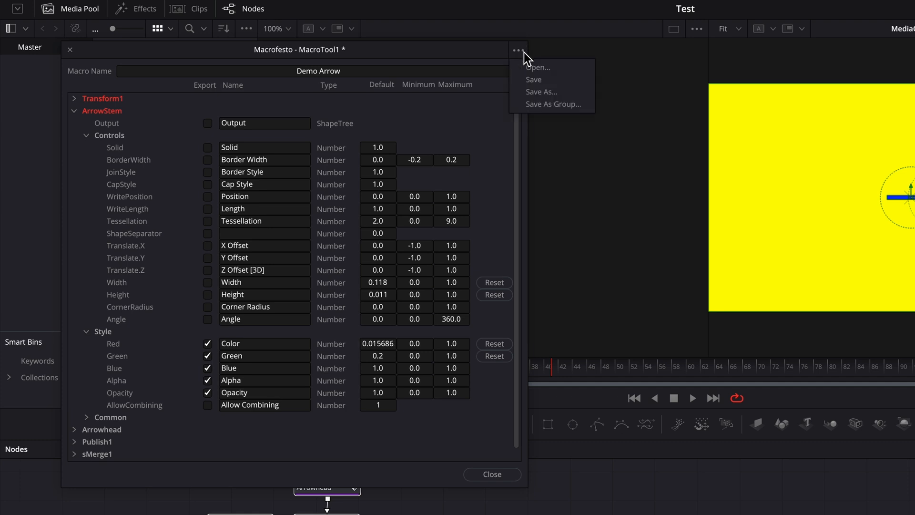
mouse_move(577, 107)
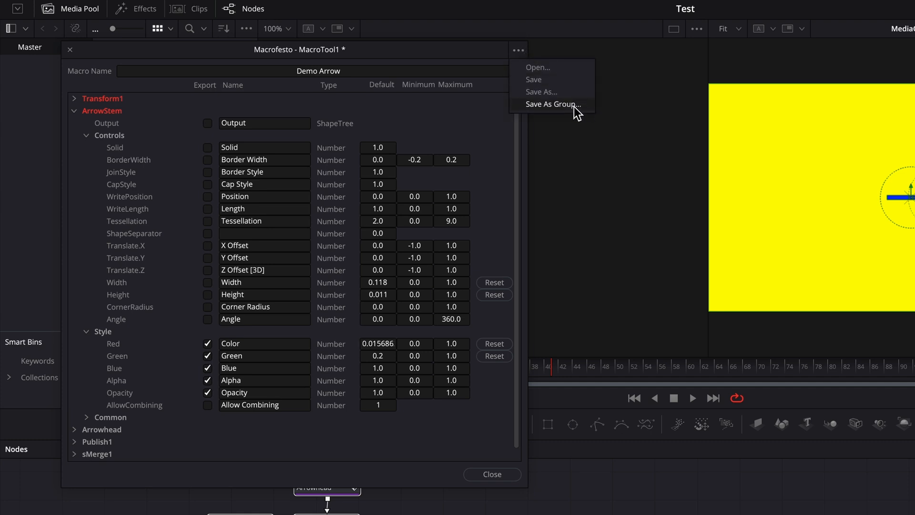
click(542, 93)
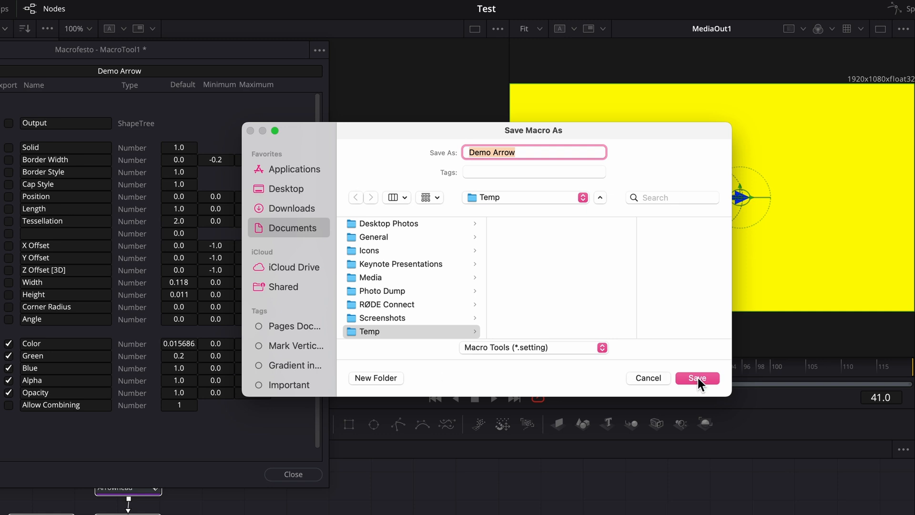
click(698, 377)
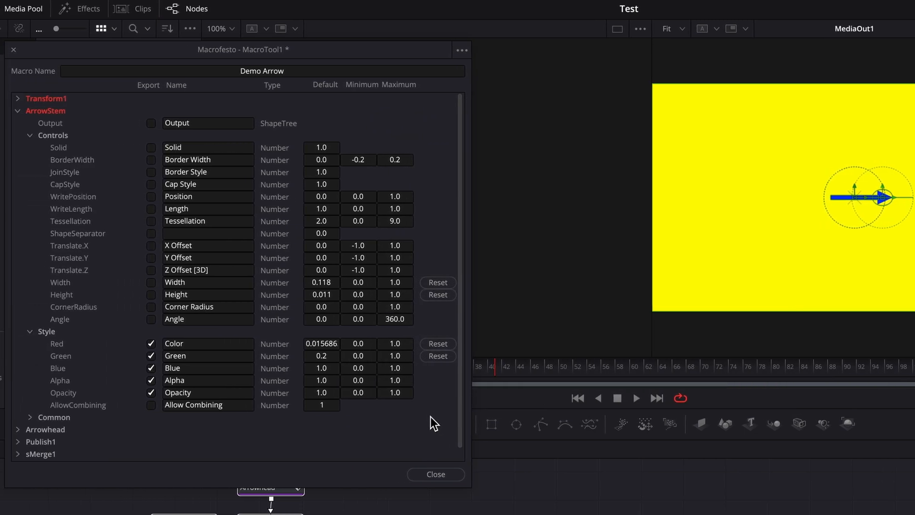
- Close the Macro Editor, leaving the DemoArrow node feeding Merge1 over MediaIn1
click(435, 475)
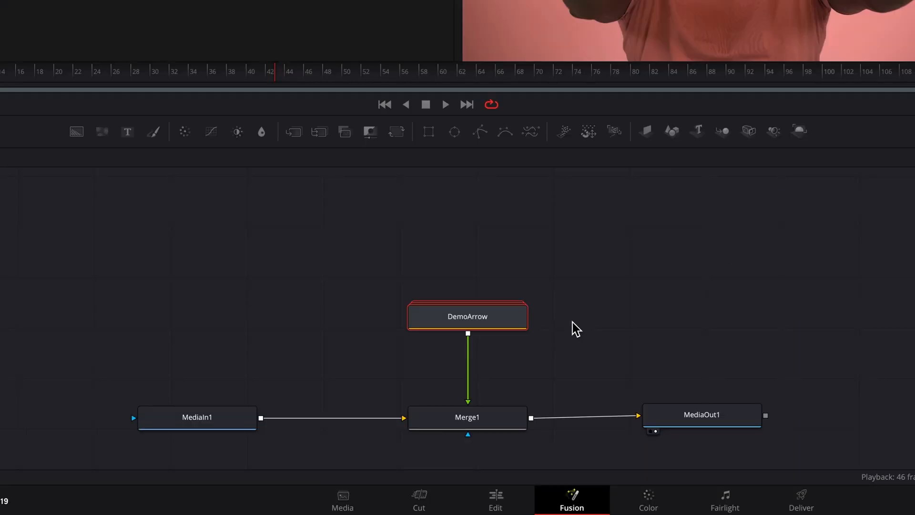
right_click(467, 316)
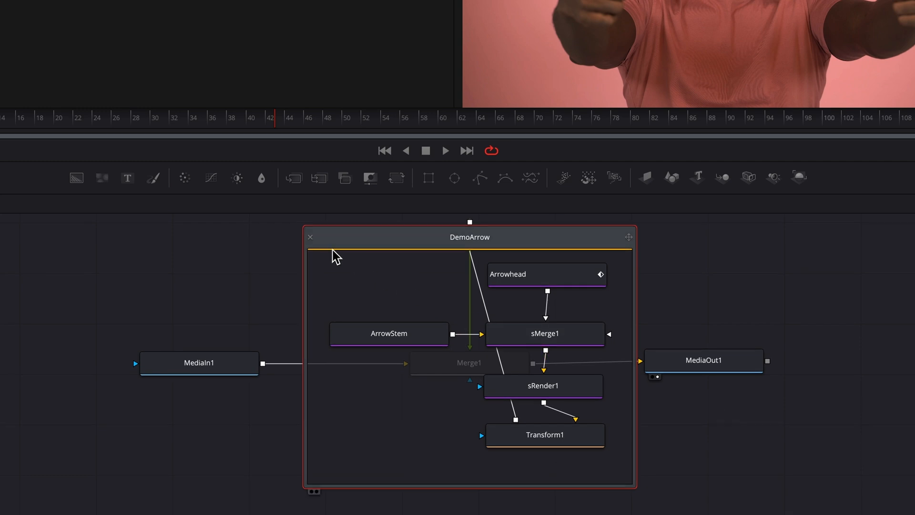
click(311, 236)
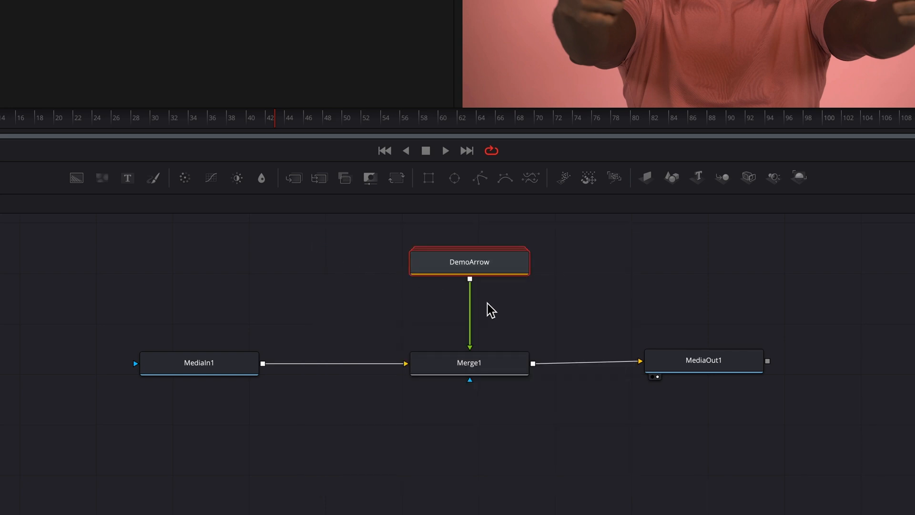